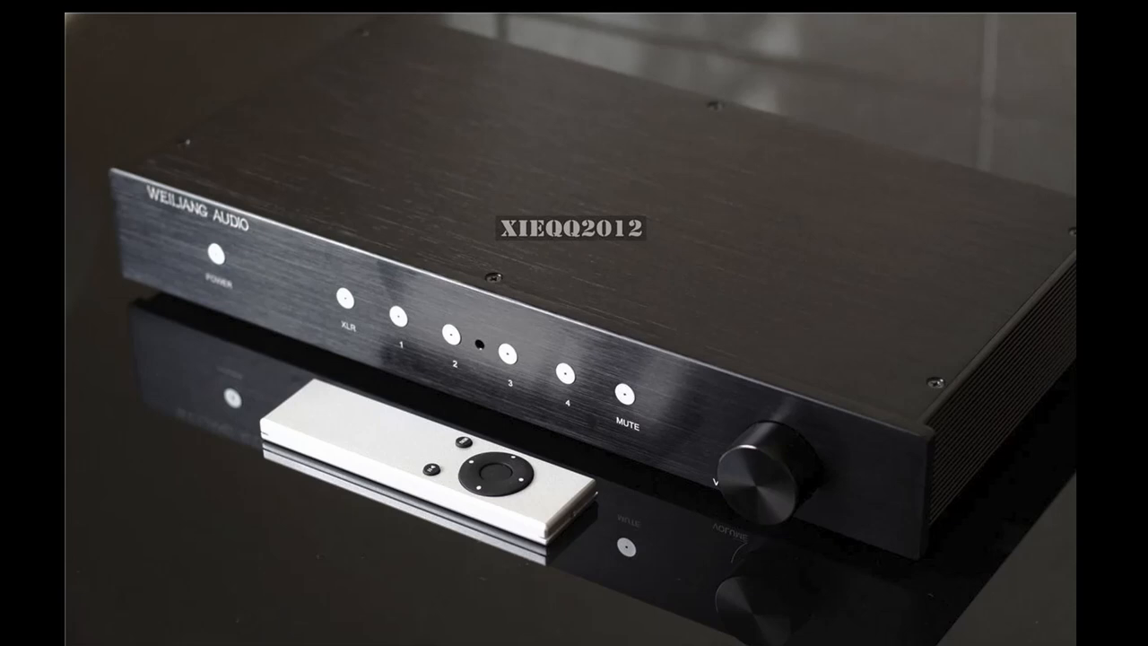
mouse_move(1007, 438)
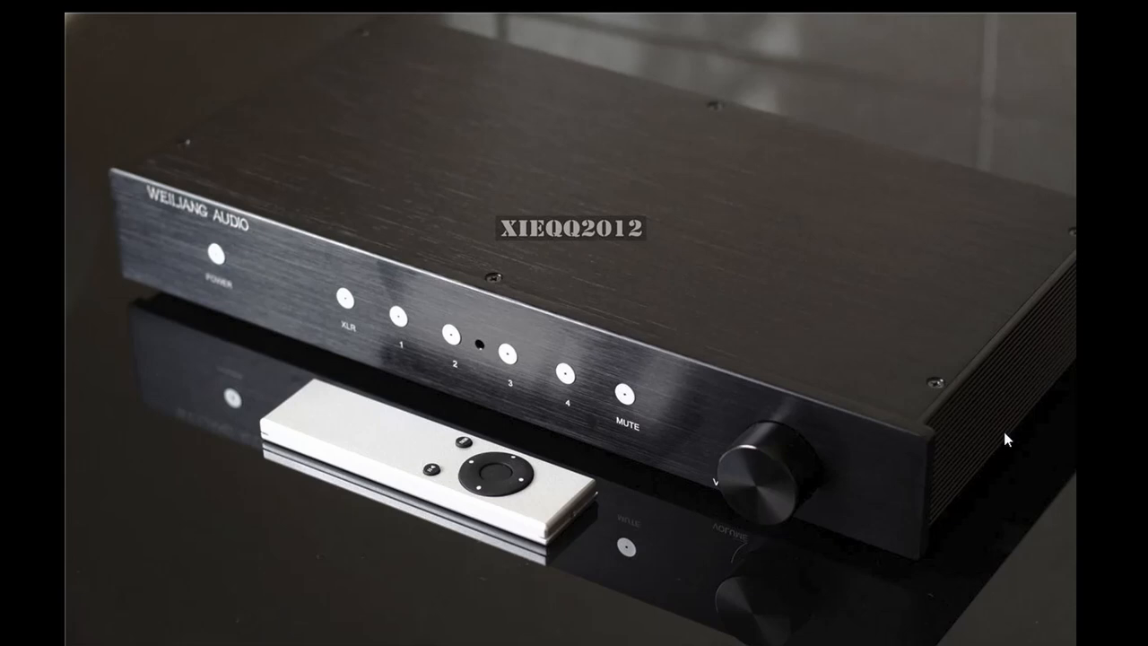